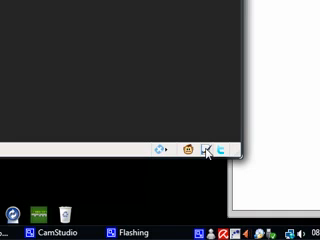
Find more styles from the Stylish status-bar icon to load userstyles.org.
left_click(204, 147)
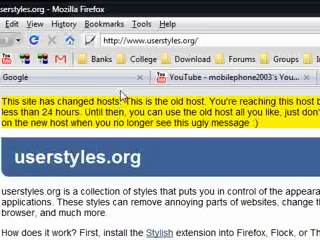
scroll("down", 3)
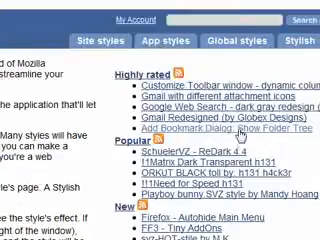
scroll("down", 3)
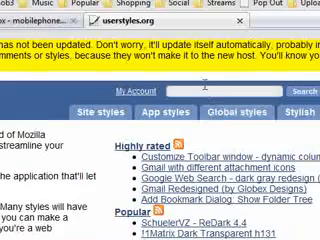
Search userstyles.org for 'youtube' and scroll through the YouTube style results.
type("youtube")
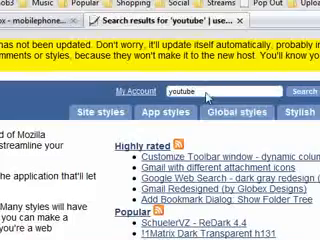
scroll("down", 3)
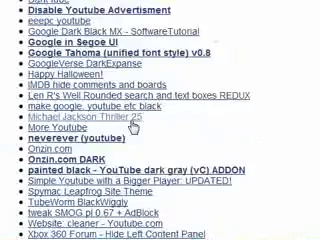
scroll("down", 3)
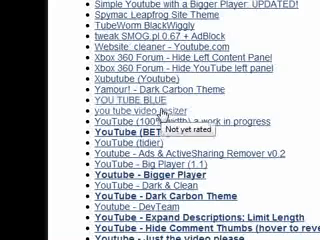
scroll("down", 3)
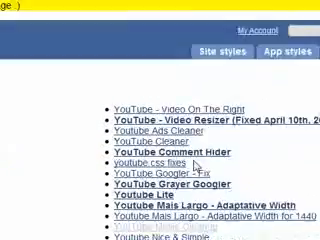
scroll("down", 3)
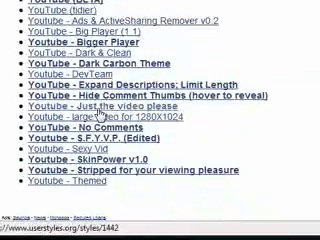
scroll("up", 3)
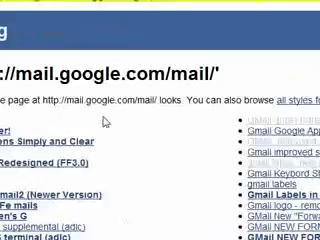
Scroll the mail.google.com styles list to the 'Dark Gmail2 Nasa' entry.
scroll("down", 3)
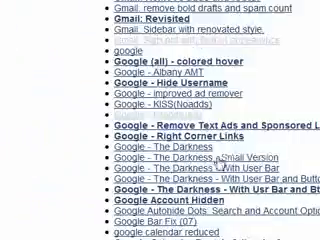
scroll("down", 3)
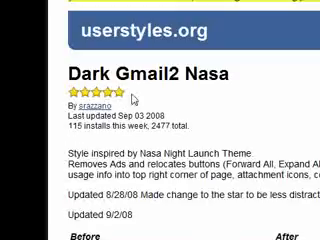
Install Dark Gmail2 Nasa with Stylish and scroll through its reviews.
scroll("down", 3)
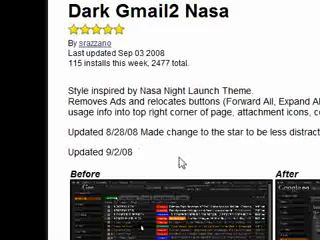
scroll("down", 3)
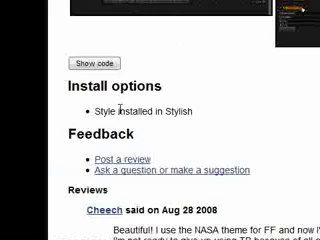
scroll("down", 3)
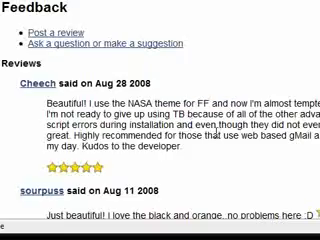
scroll("down", 3)
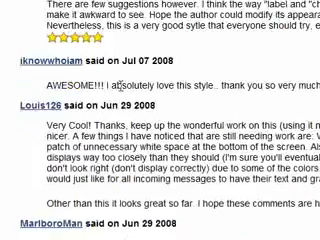
scroll("down", 3)
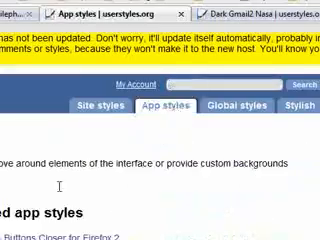
Scroll through the popular, highly rated and recently updated App styles lists.
scroll("down", 3)
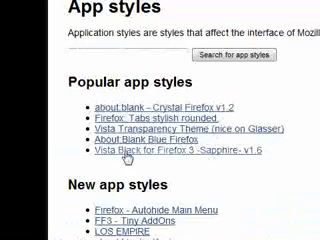
scroll("down", 3)
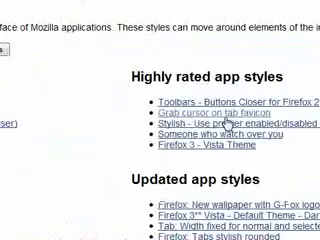
scroll("down", 3)
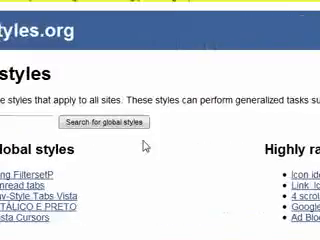
scroll("down", 3)
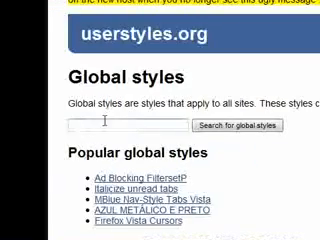
scroll("down", 3)
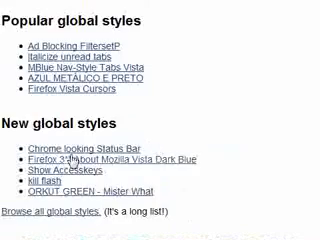
scroll("down", 3)
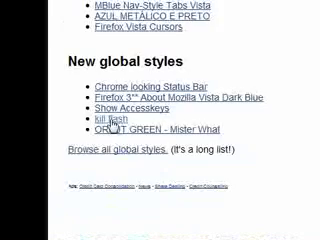
scroll("down", 3)
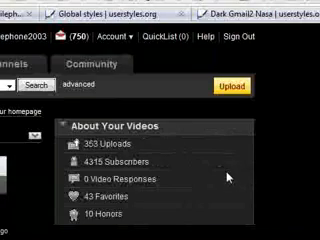
scroll("down", 3)
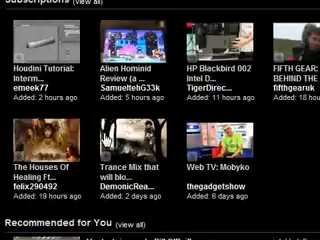